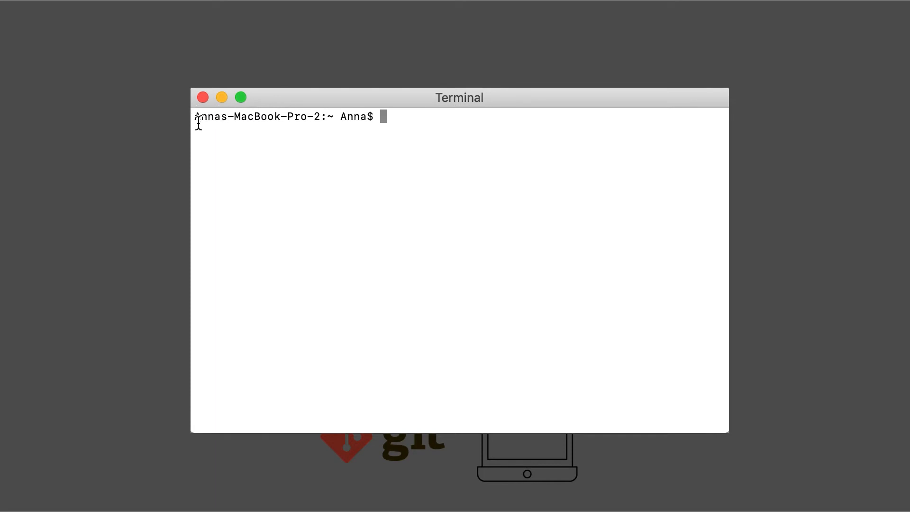
{"action": "mouse_move", "coordinate": [318, 122]}
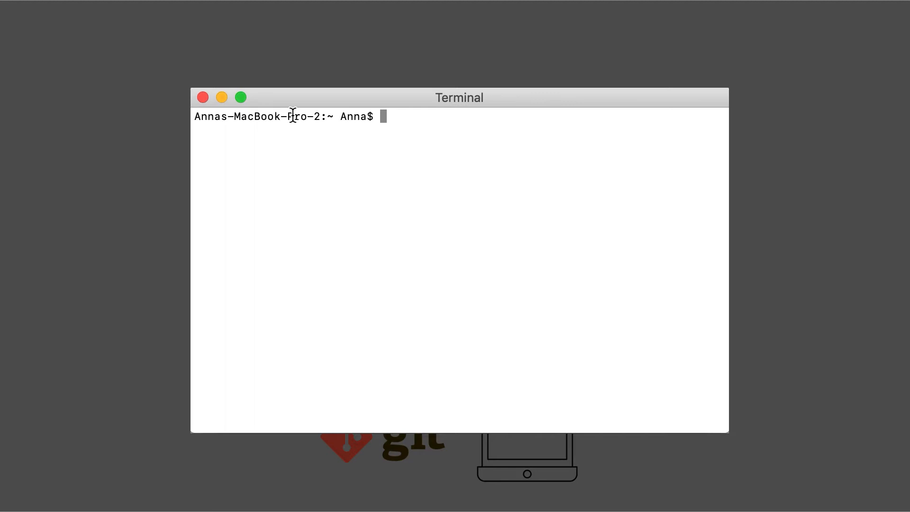
{"action": "mouse_move", "coordinate": [339, 116]}
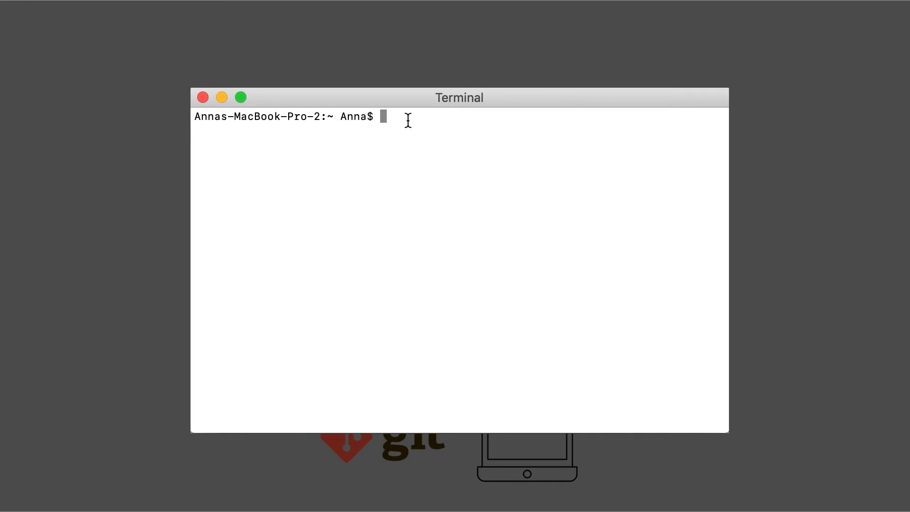
{"action": "mouse_move", "coordinate": [444, 118]}
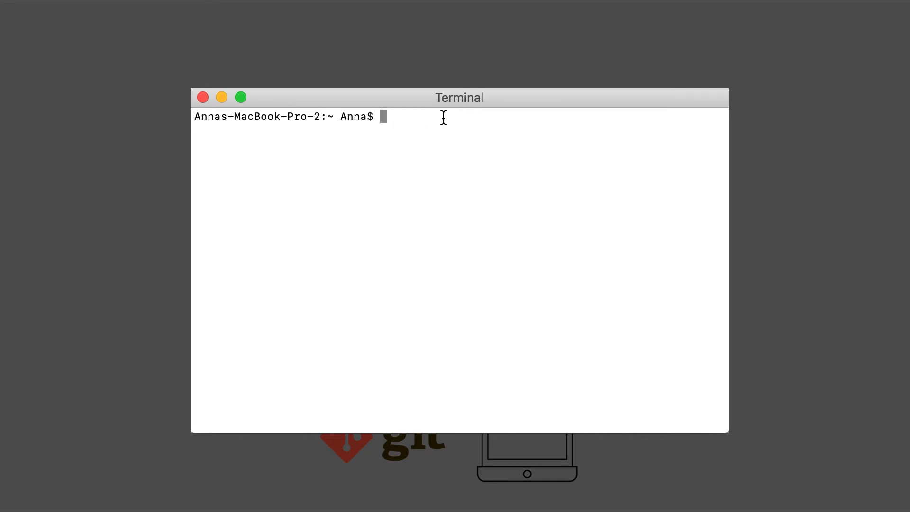
{"action": "mouse_move", "coordinate": [409, 136]}
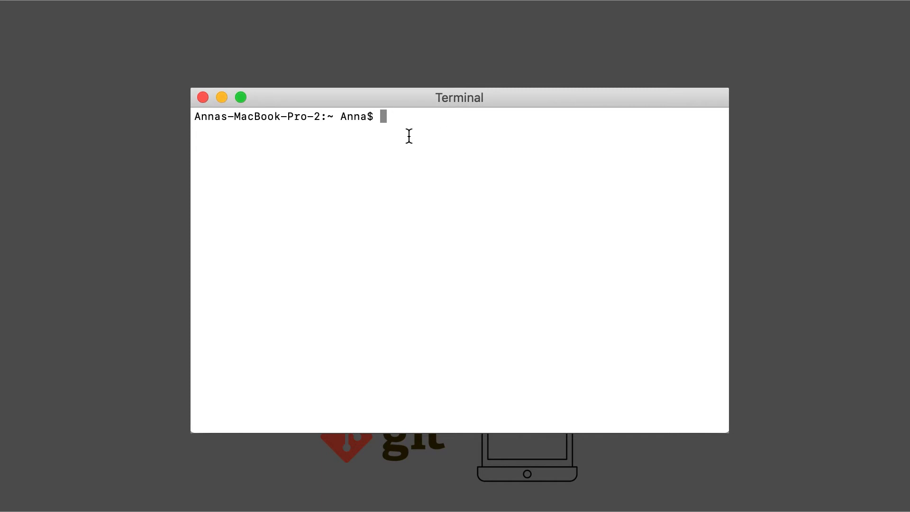
{"action": "mouse_move", "coordinate": [334, 129]}
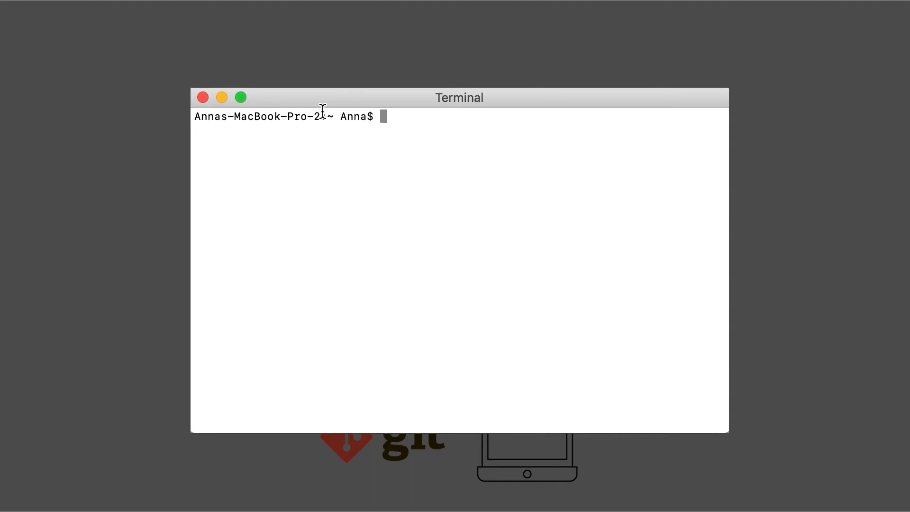
{"action": "mouse_move", "coordinate": [327, 116]}
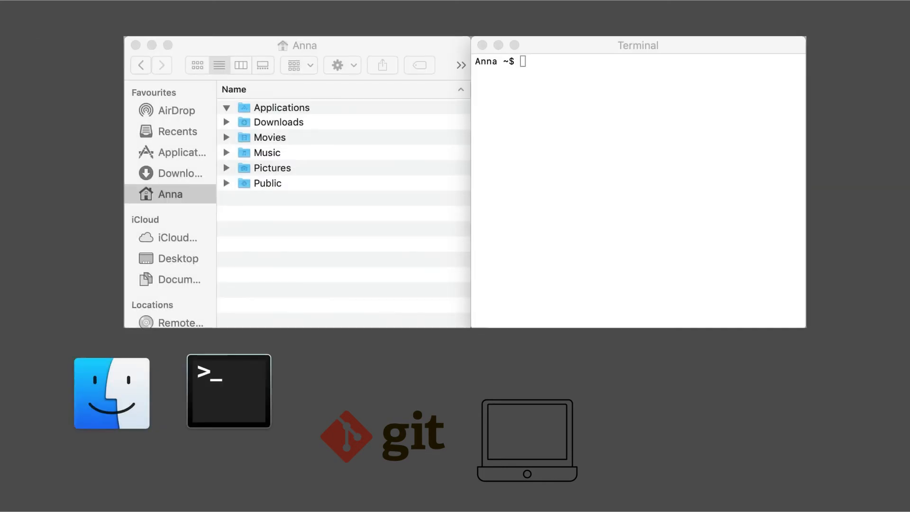
{"action": "mouse_move", "coordinate": [292, 254]}
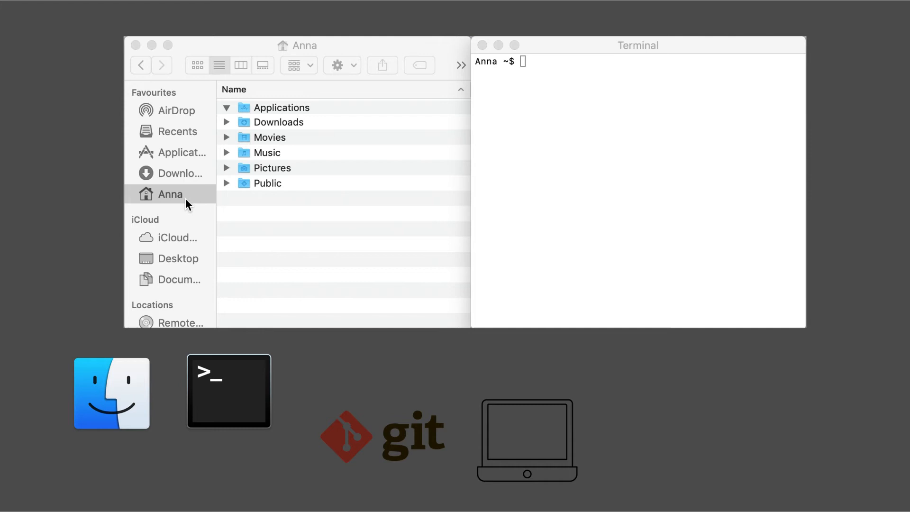
{"action": "mouse_move", "coordinate": [506, 81]}
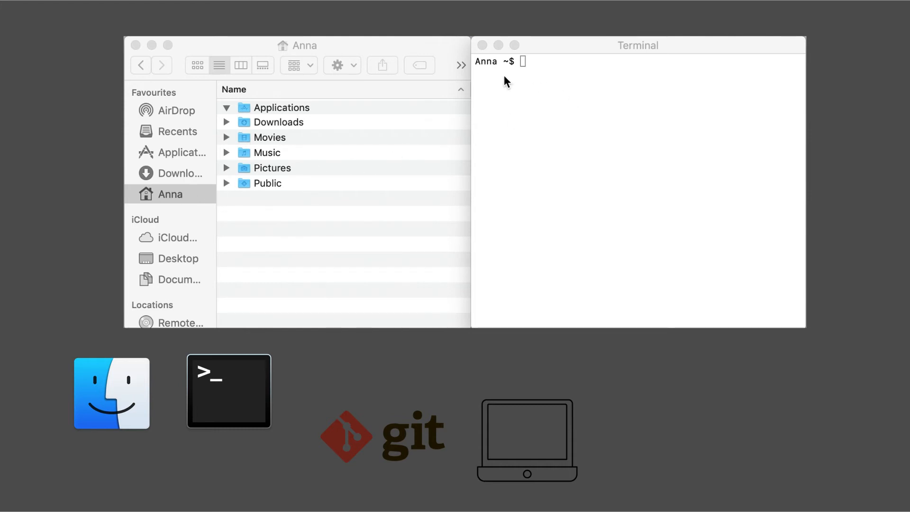
{"action": "mouse_move", "coordinate": [513, 65]}
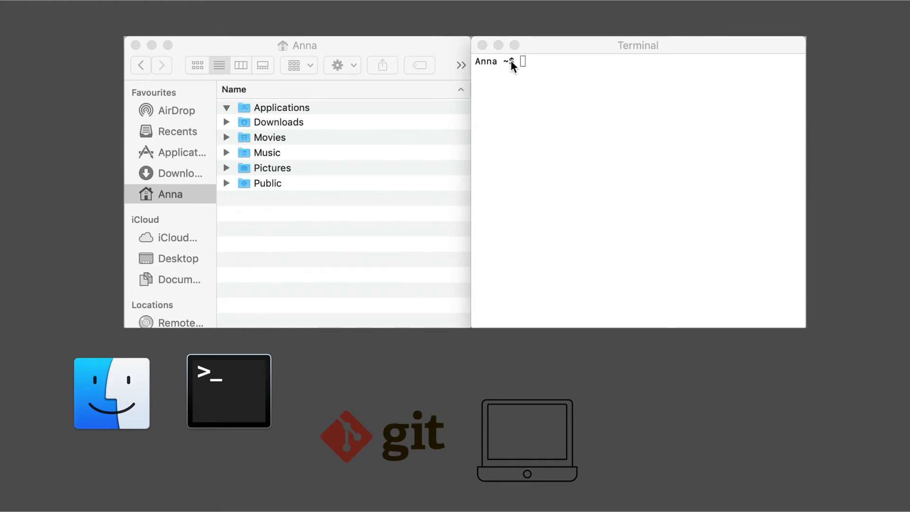
{"action": "mouse_move", "coordinate": [473, 62]}
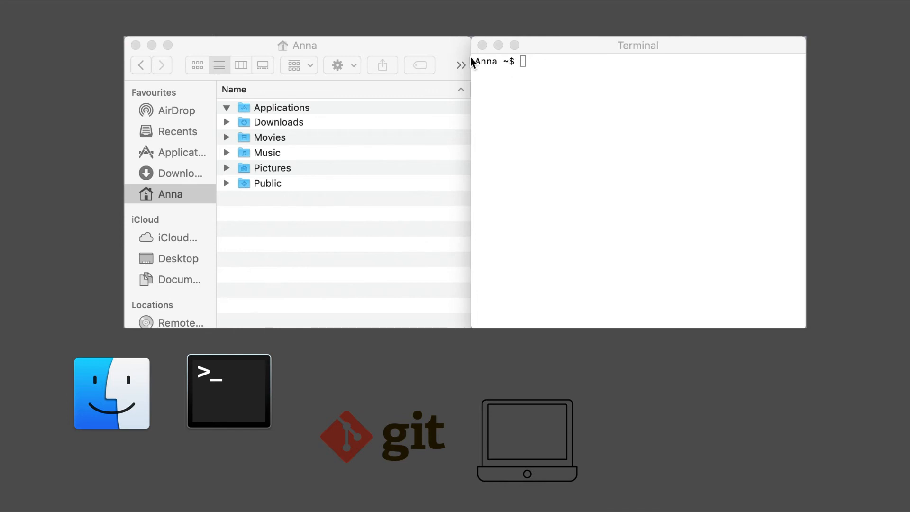
{"action": "mouse_move", "coordinate": [482, 58]}
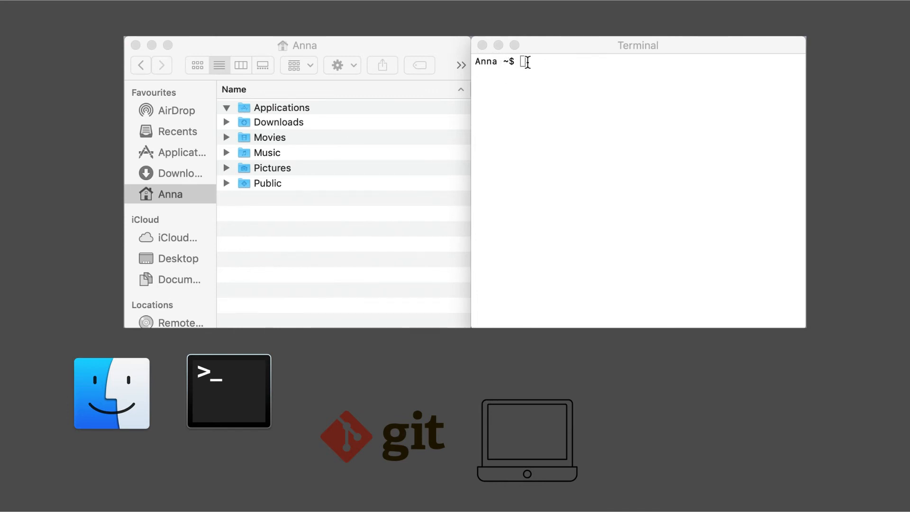
{"action": "type", "text": "git"}
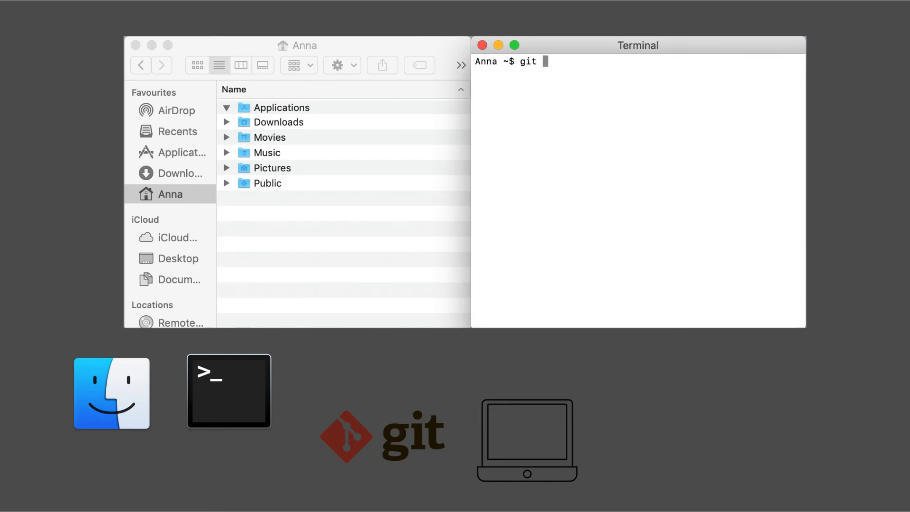
{"action": "type", "text": "--version"}
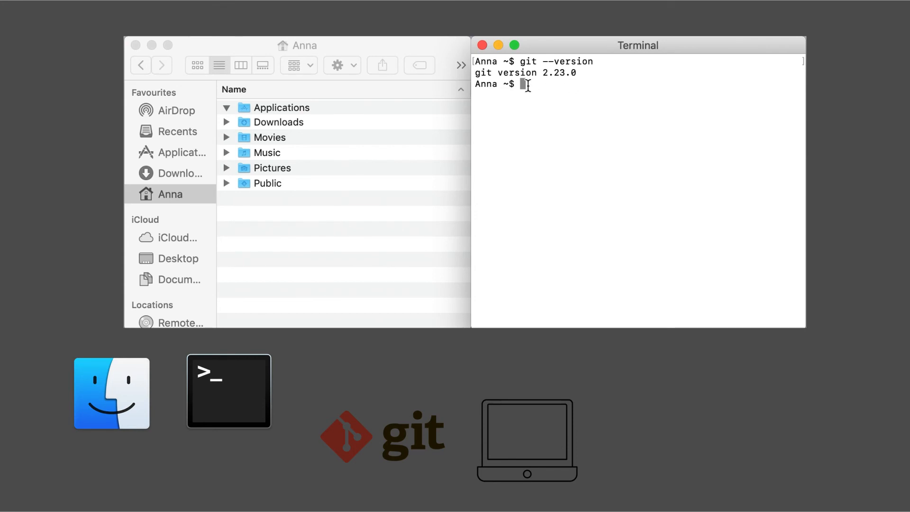
{"action": "type", "text": "clear"}
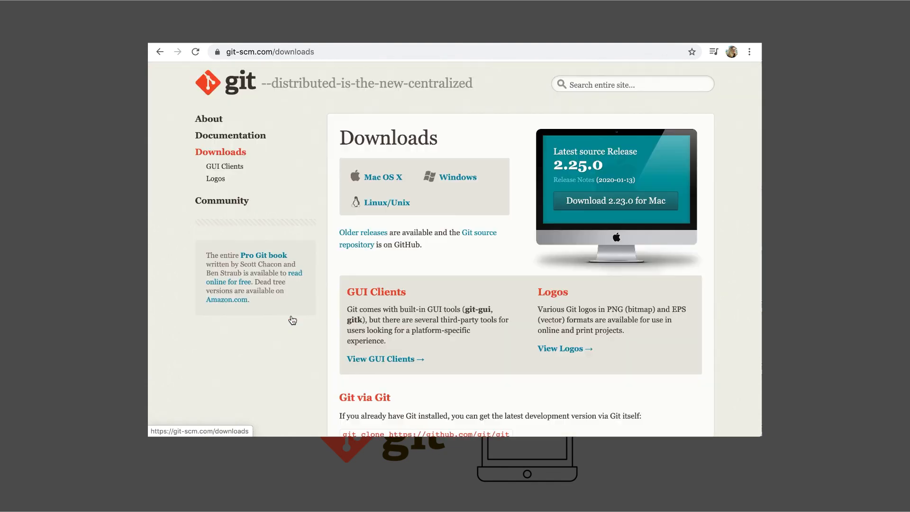
{"action": "mouse_move", "coordinate": [378, 191]}
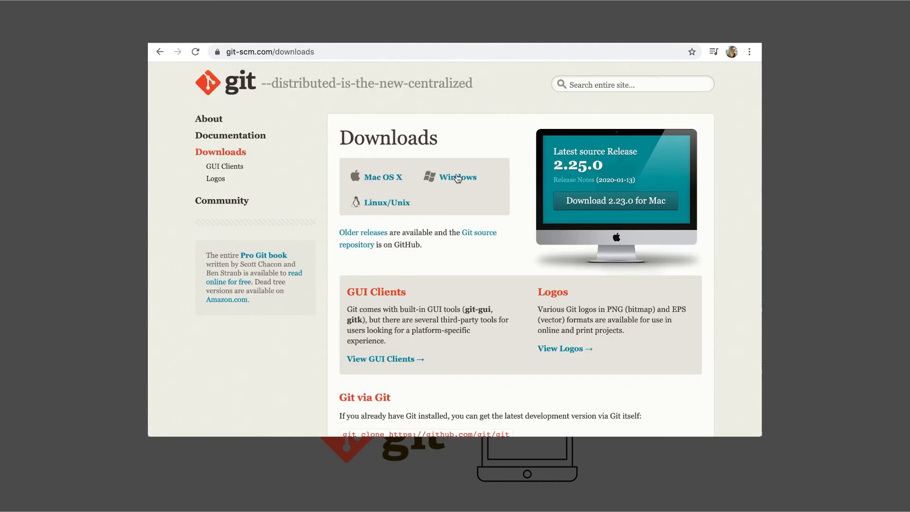
{"action": "mouse_move", "coordinate": [687, 53]}
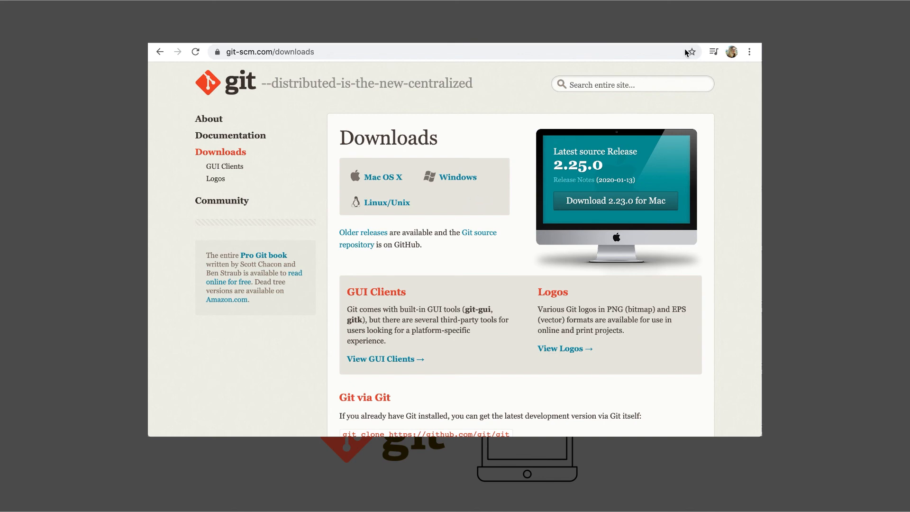